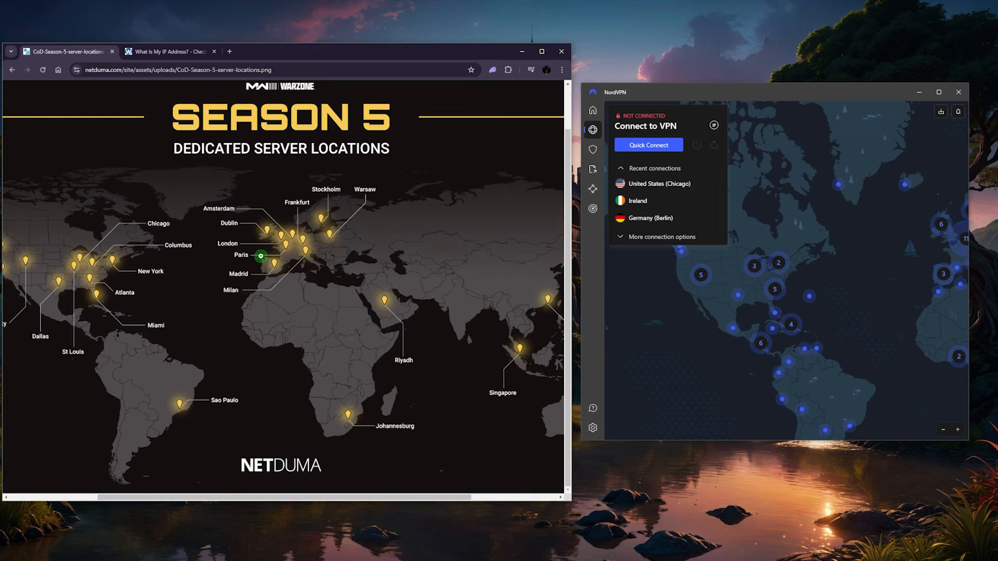
pyautogui.moveTo(433, 237)
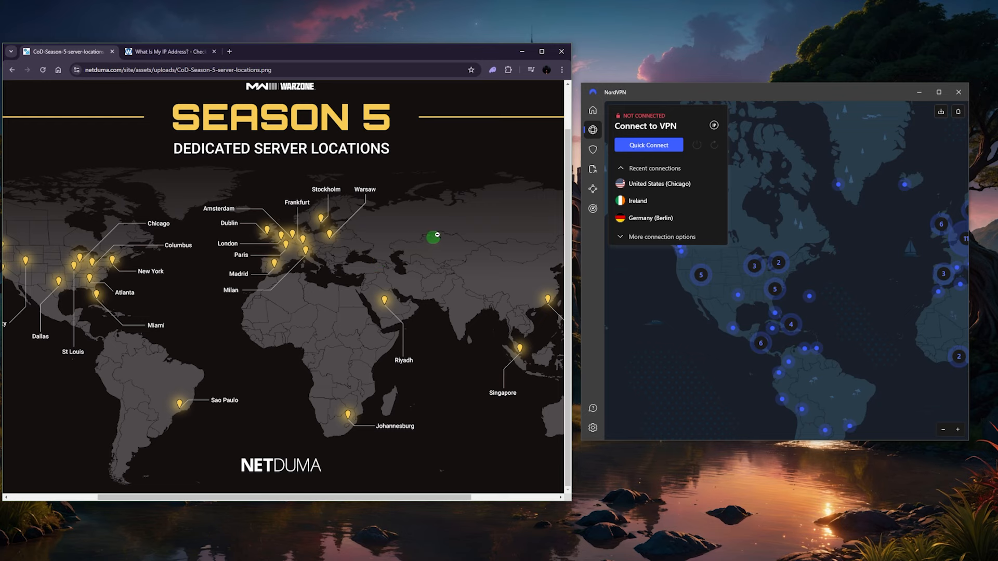
pyautogui.moveTo(807, 229)
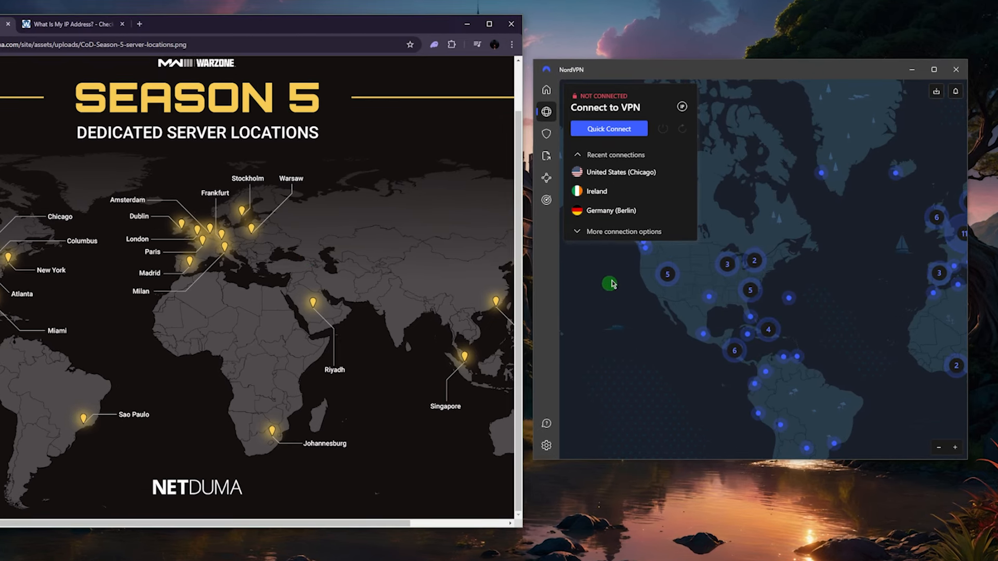
pyautogui.moveTo(610, 283)
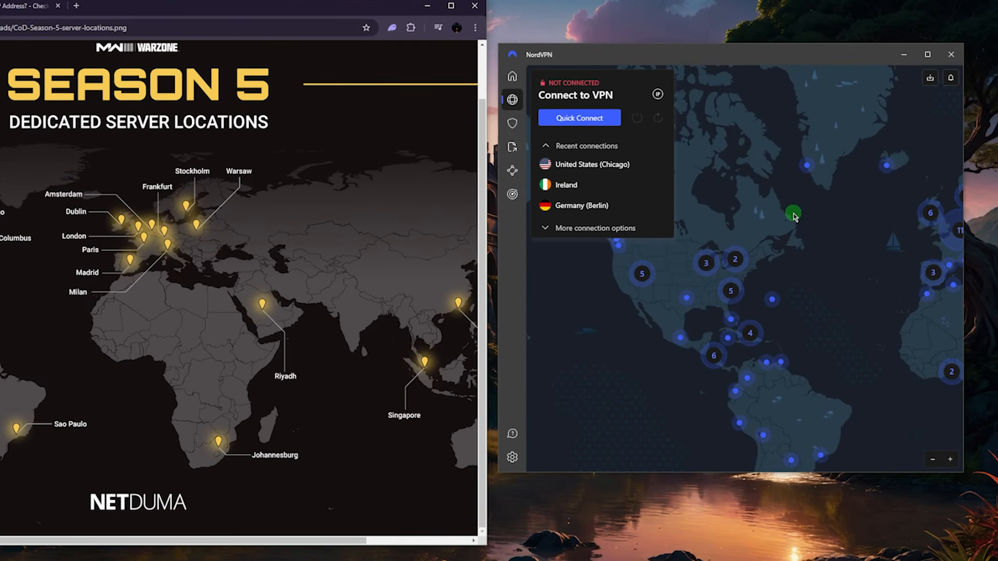
pyautogui.moveTo(788, 219)
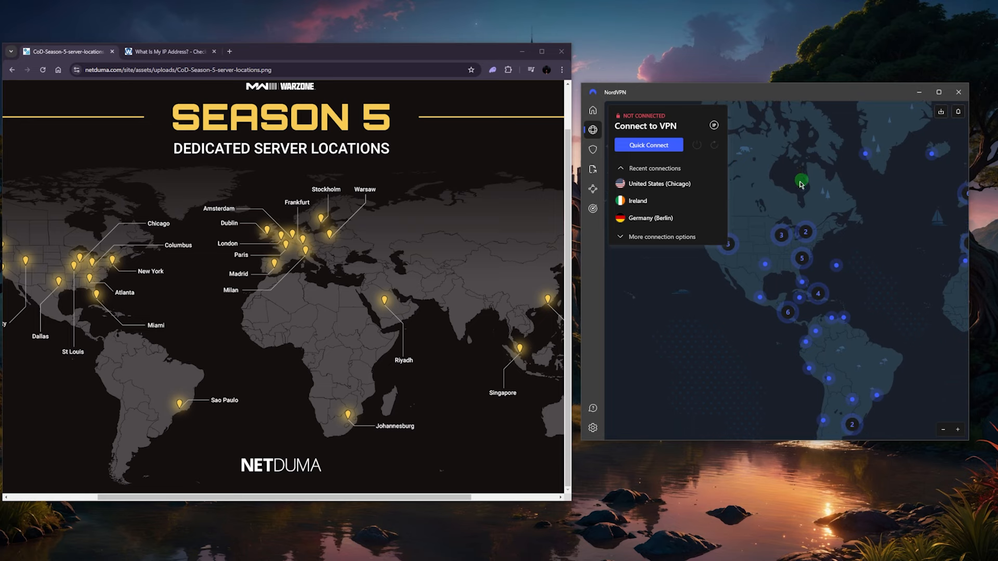
pyautogui.moveTo(686, 304)
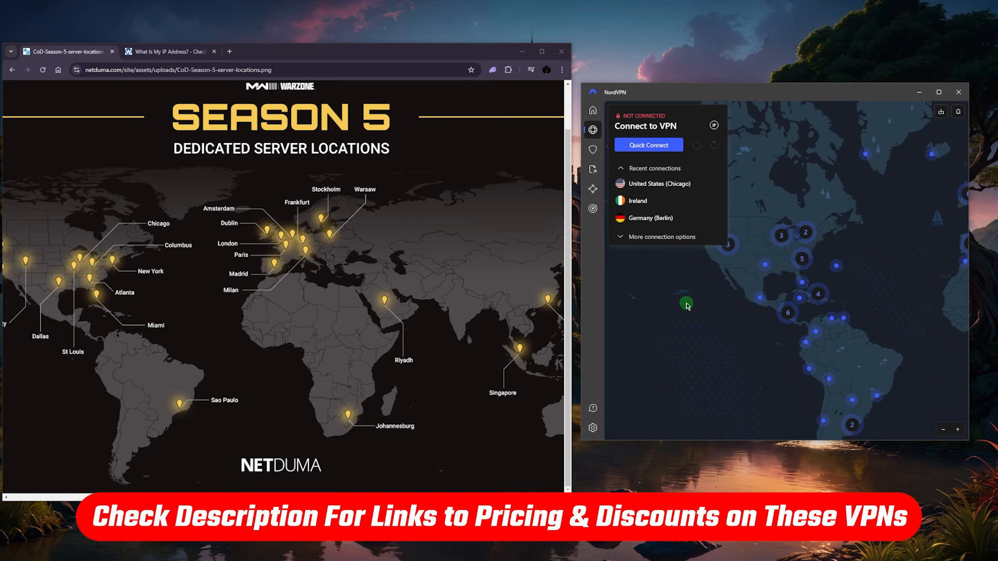
pyautogui.moveTo(654, 363)
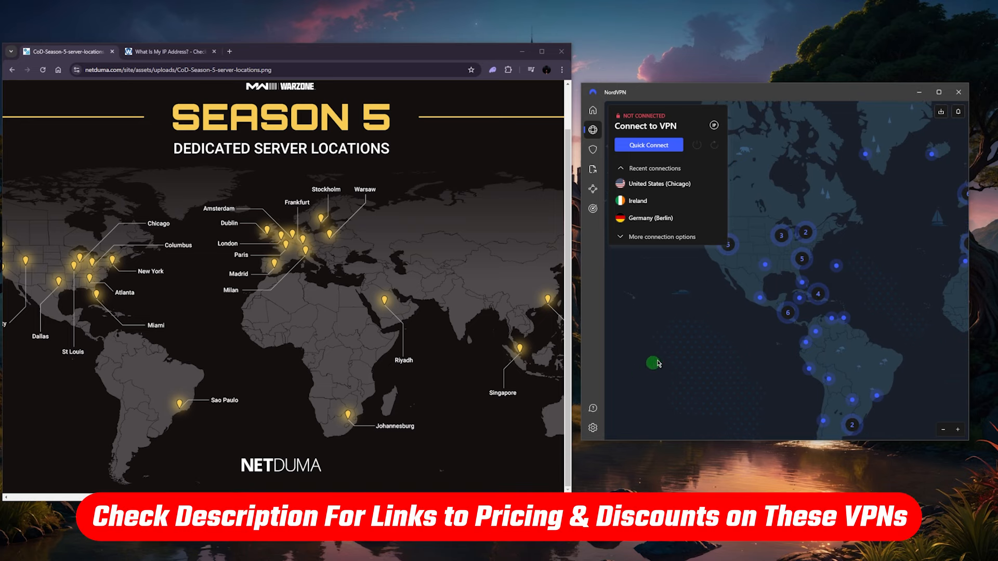
pyautogui.moveTo(205, 253)
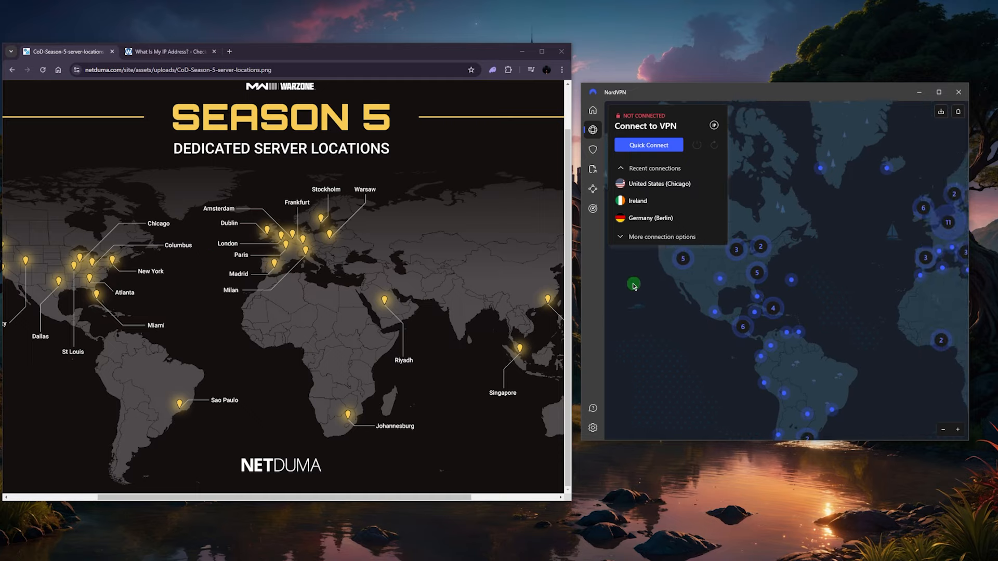
# - Pan the server map east toward Europe, centring on Ireland and Britain
pyautogui.moveTo(633, 285); pyautogui.dragTo(825, 348)
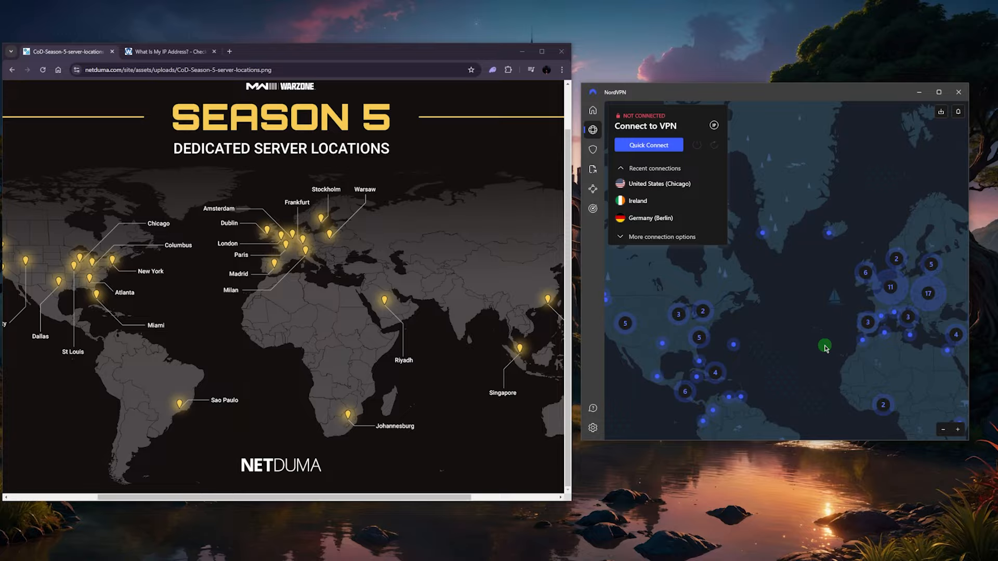
pyautogui.moveTo(824, 345); pyautogui.dragTo(786, 281)
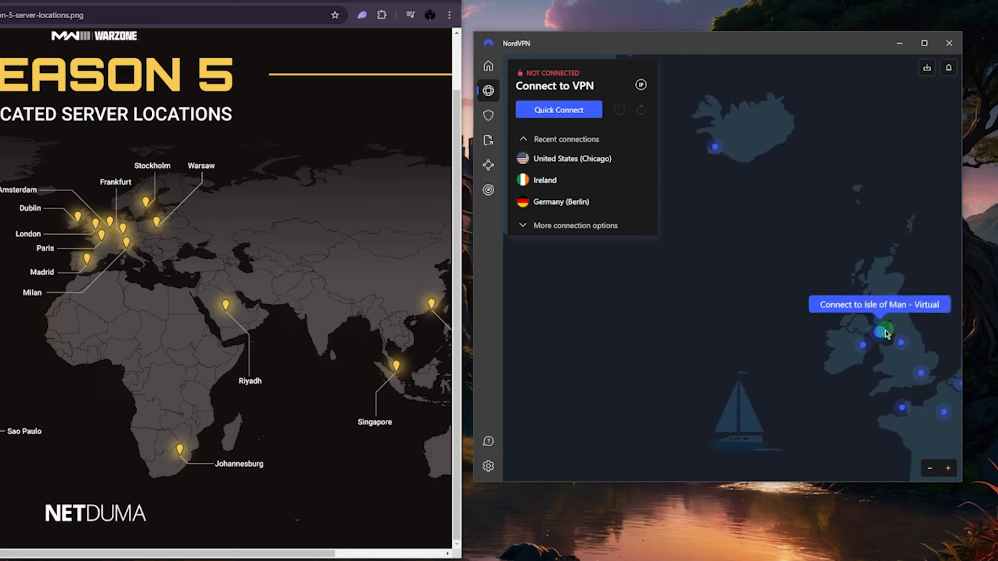
pyautogui.moveTo(919, 363)
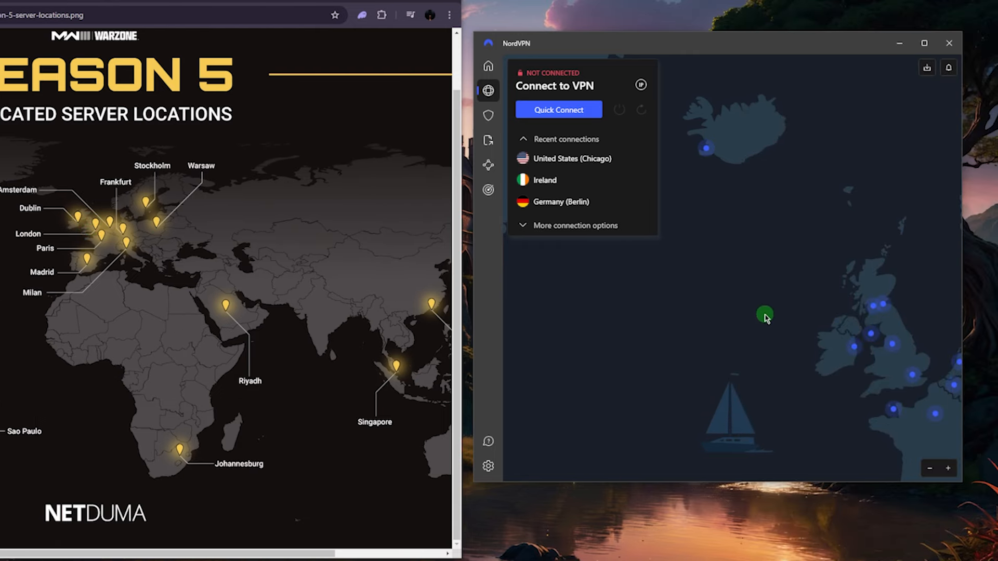
pyautogui.moveTo(843, 355)
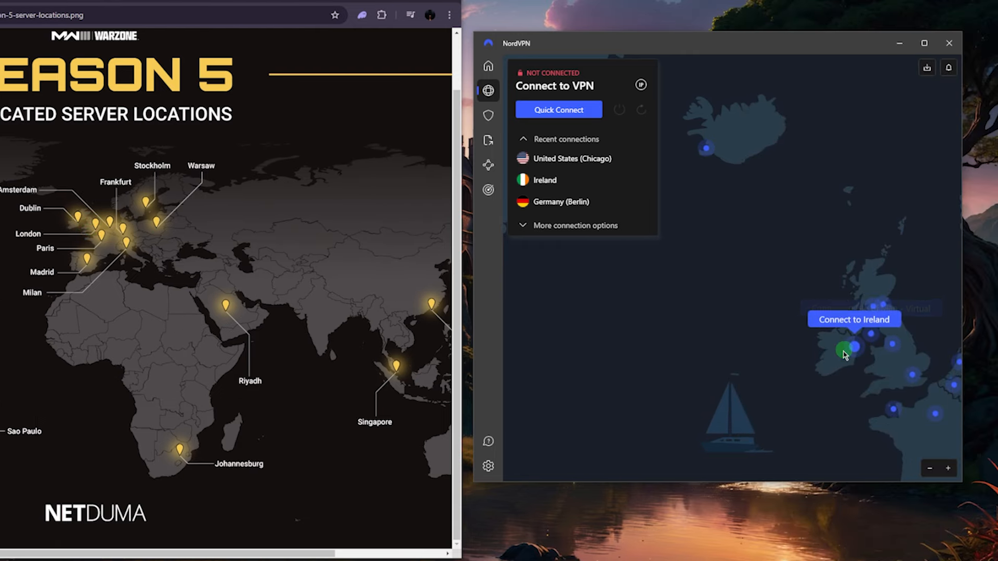
pyautogui.moveTo(686, 388)
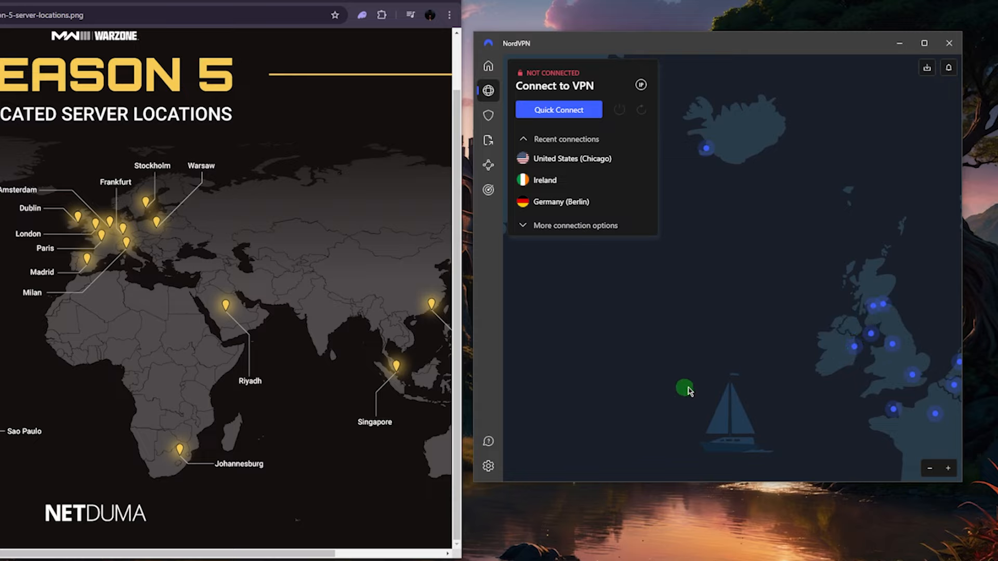
pyautogui.moveTo(857, 352)
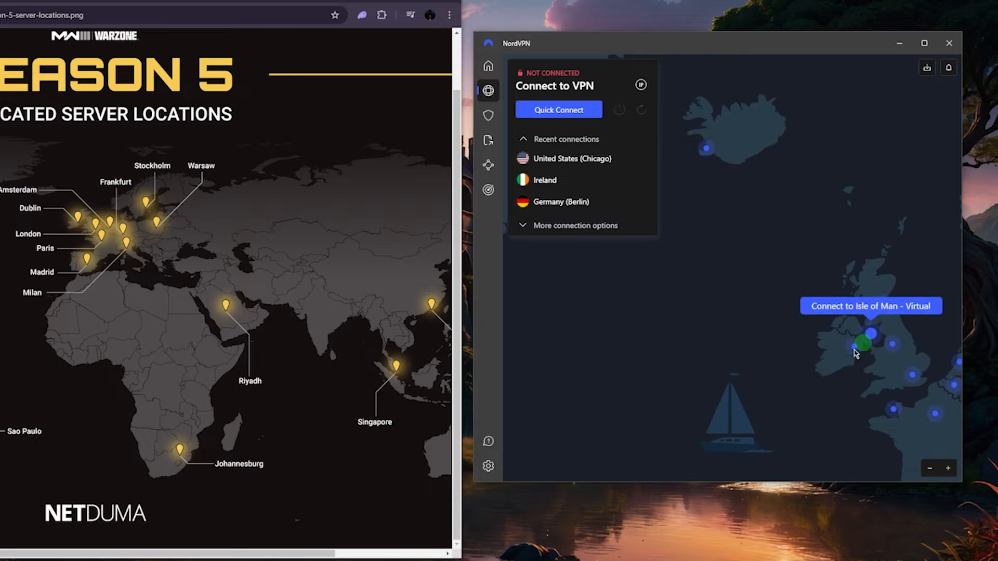
# - Connect to Ireland by selecting its pin on the server map
pyautogui.click(863, 342)
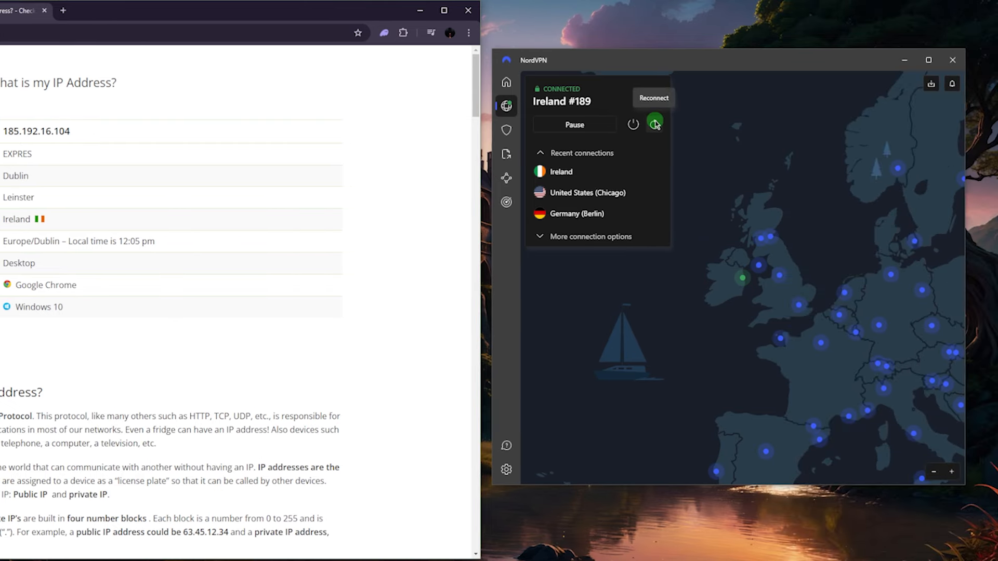
# - Reconnect to Ireland #189 to get a new IP address
pyautogui.click(655, 124)
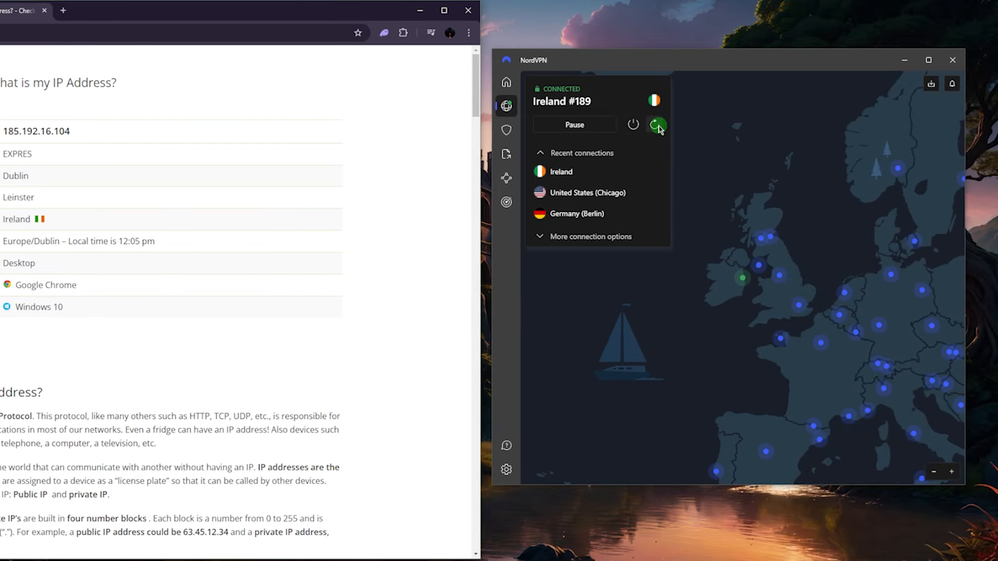
pyautogui.moveTo(658, 124)
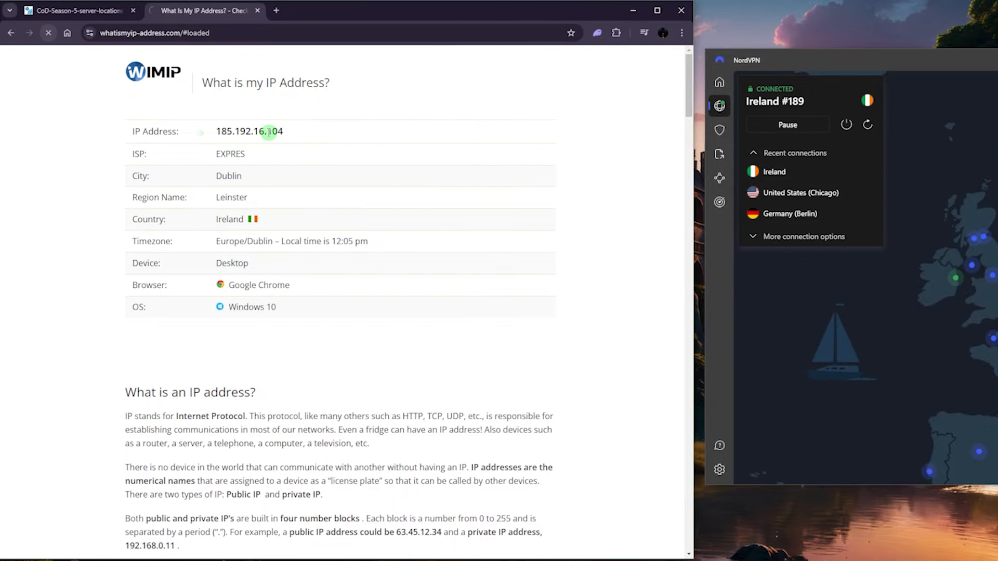
# - Check in Chrome that the IP checker shows a Dublin, Ireland address
pyautogui.click(49, 33)
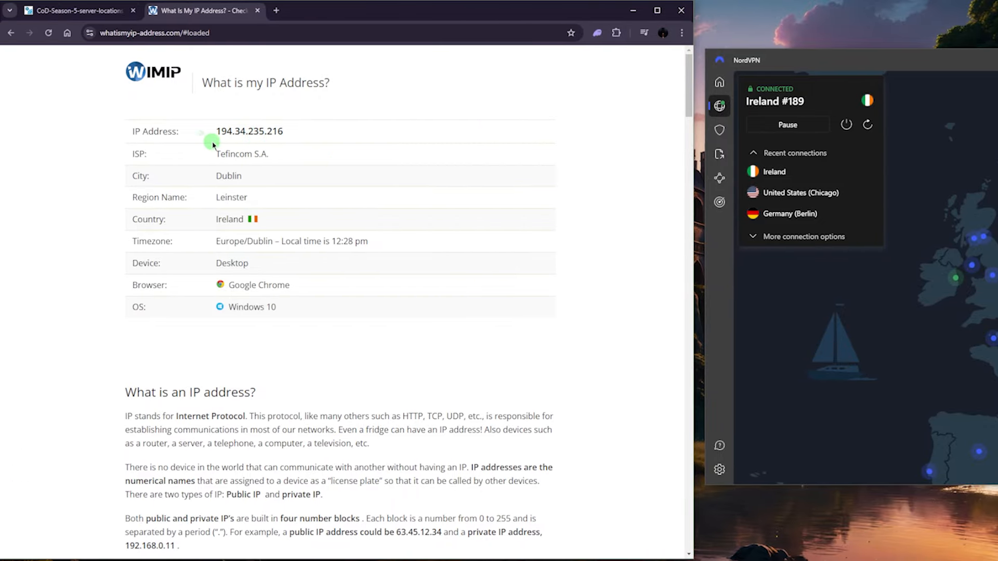
pyautogui.moveTo(249, 206)
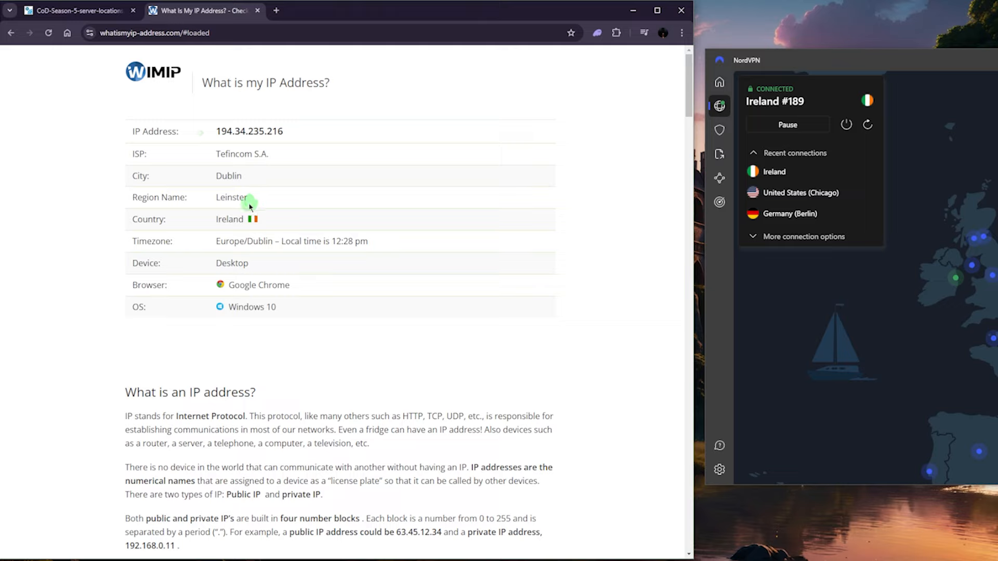
pyautogui.moveTo(207, 147)
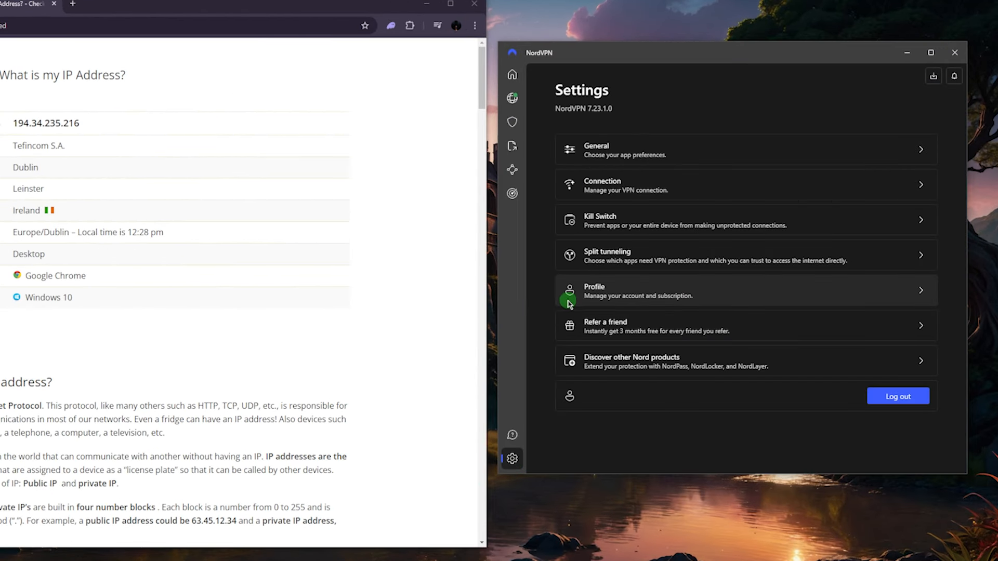
# - Confirm the VPN protocol in connection settings is NordLynx
pyautogui.click(601, 185)
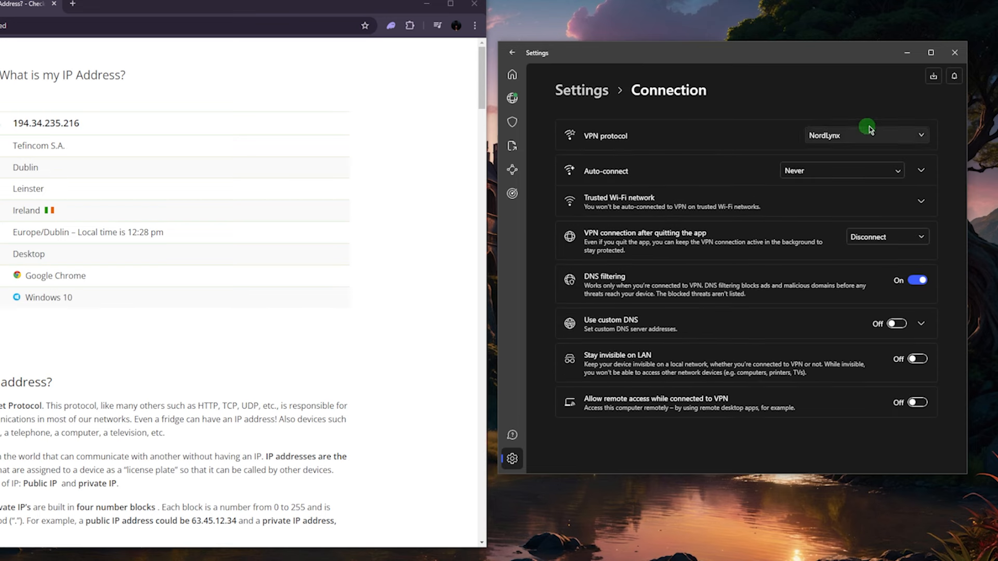
pyautogui.click(863, 135)
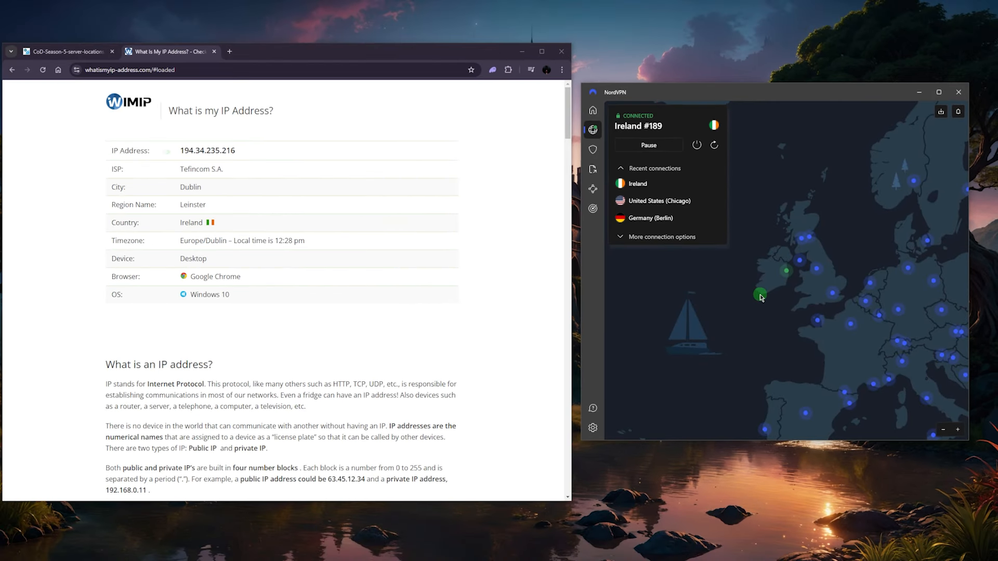
pyautogui.moveTo(781, 272)
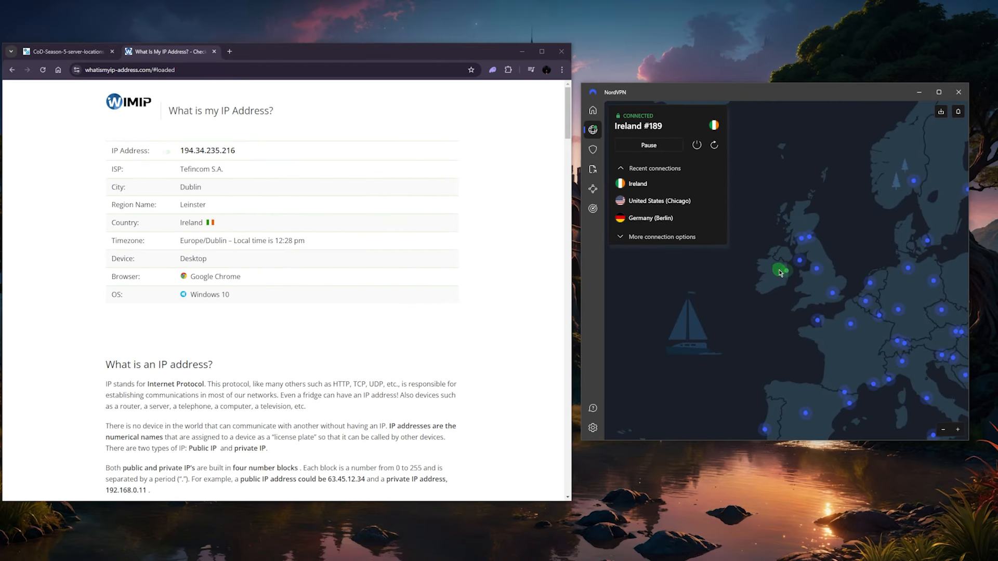
pyautogui.moveTo(782, 269)
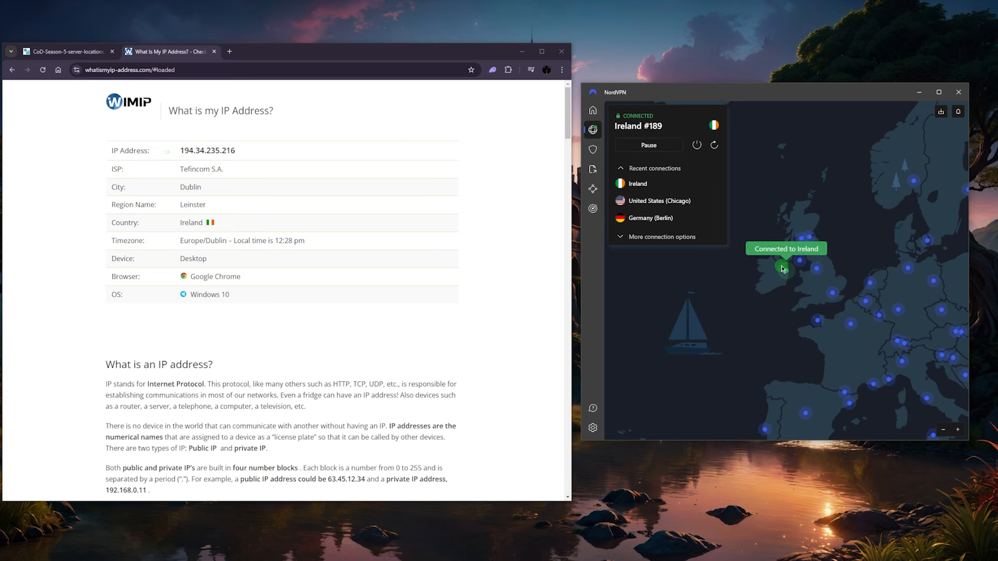
# - Confirm the map shows Connected to Ireland, then bring up Steam
pyautogui.click(63, 51)
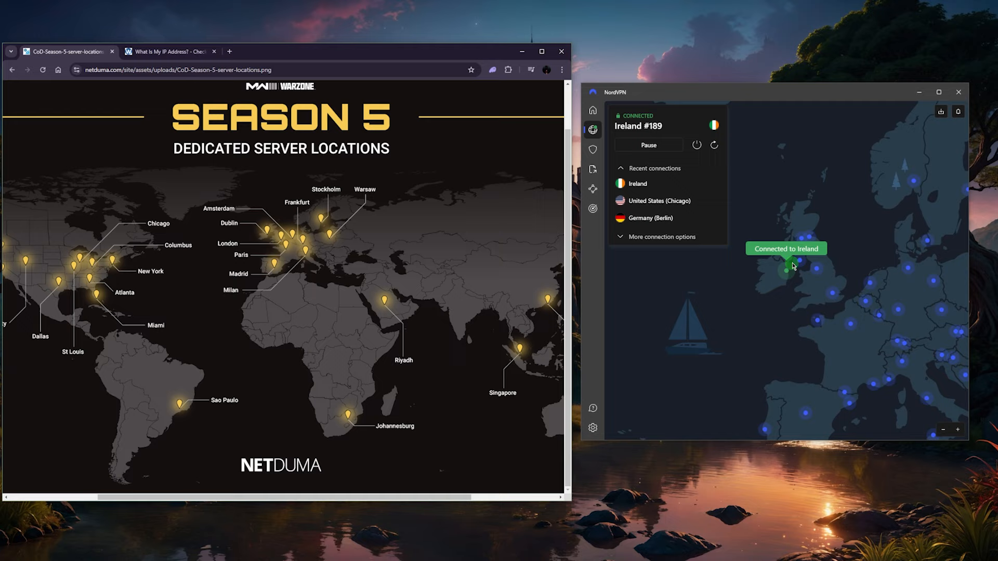
pyautogui.moveTo(321, 550)
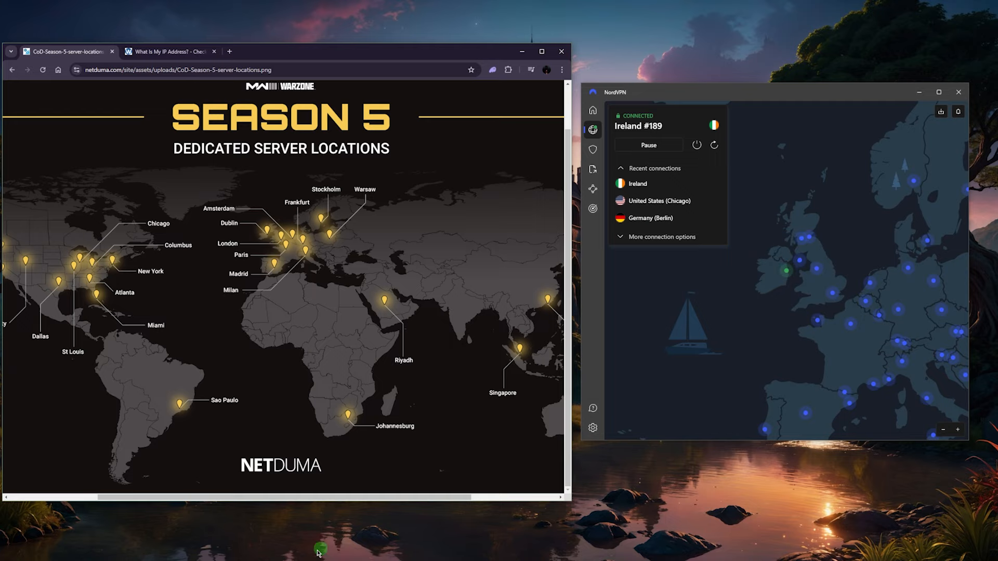
pyautogui.moveTo(174, 433)
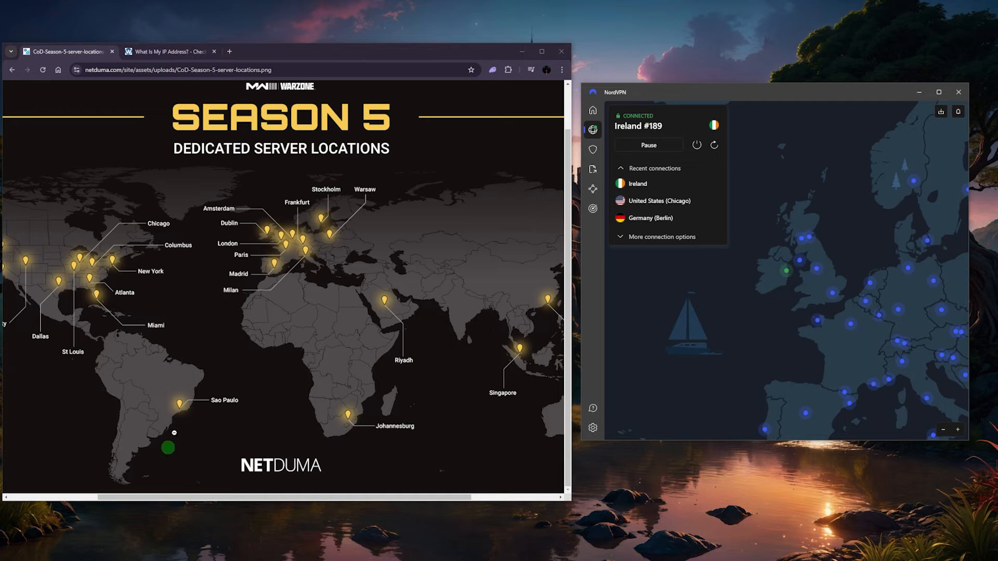
pyautogui.click(474, 23)
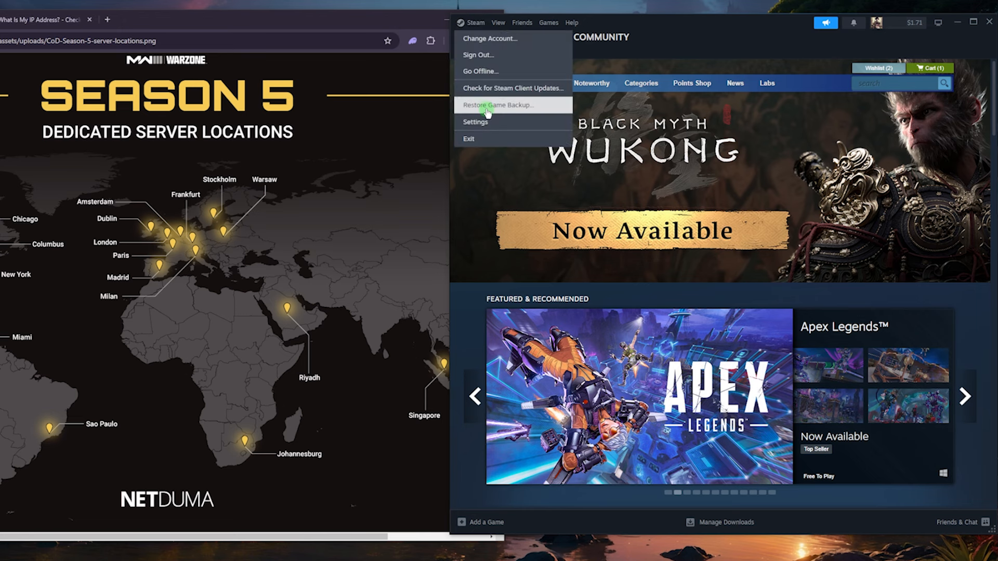
# - Exit the Steam client from its Steam menu
pyautogui.click(474, 121)
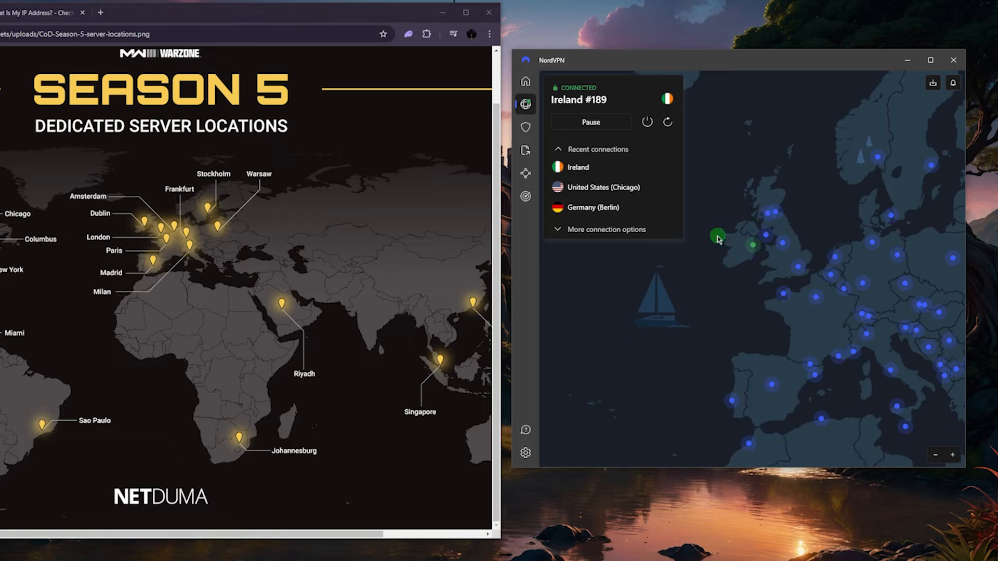
pyautogui.moveTo(706, 230)
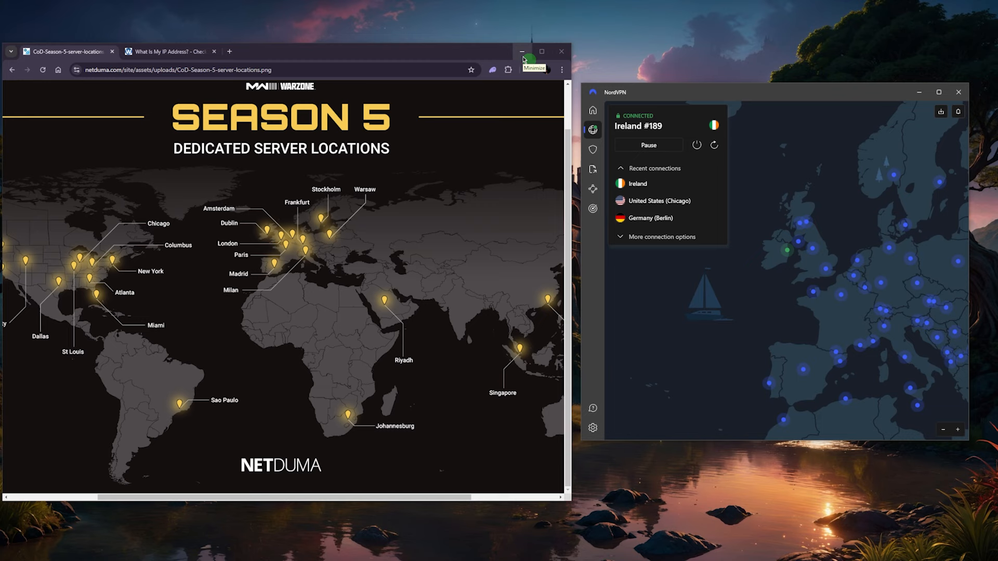
# - Minimize the Chrome window while NordVPN stays connected to Ireland #189
pyautogui.click(522, 51)
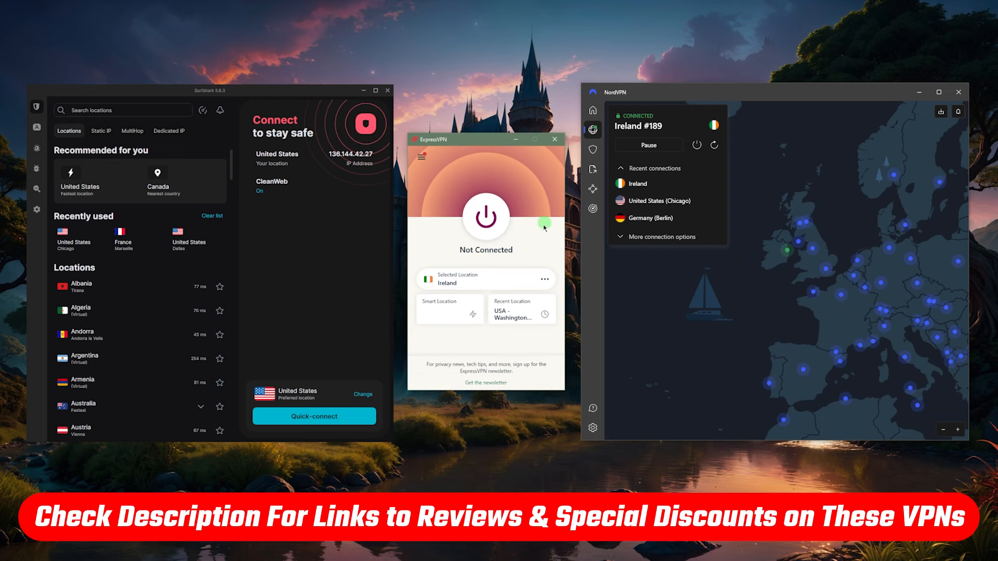
pyautogui.moveTo(589, 233)
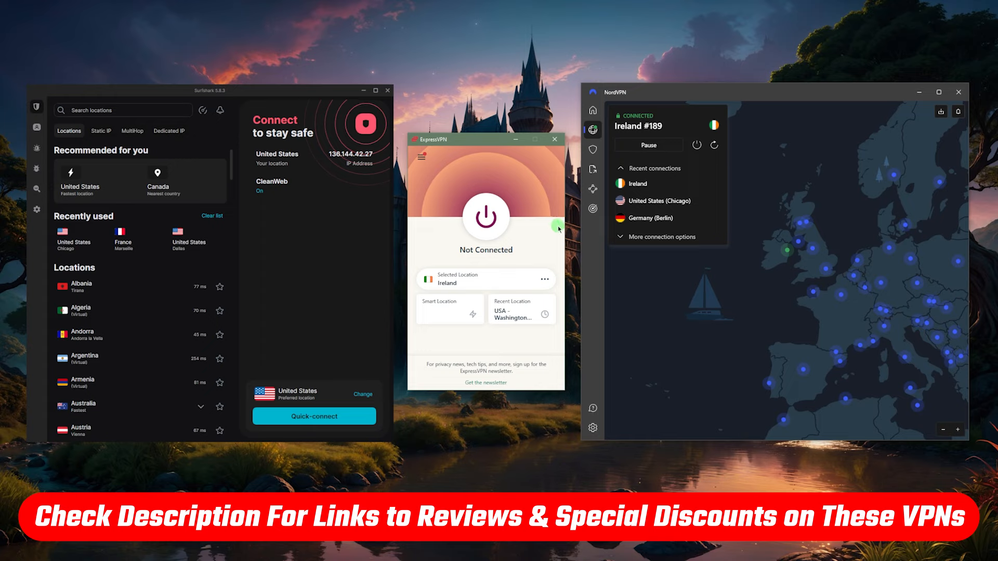
pyautogui.moveTo(387, 82)
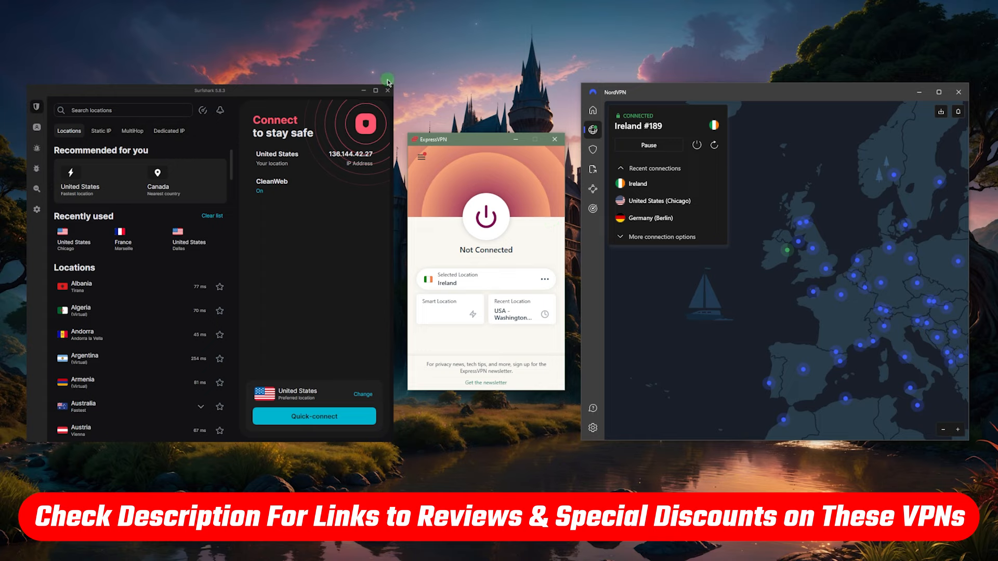
pyautogui.moveTo(749, 258)
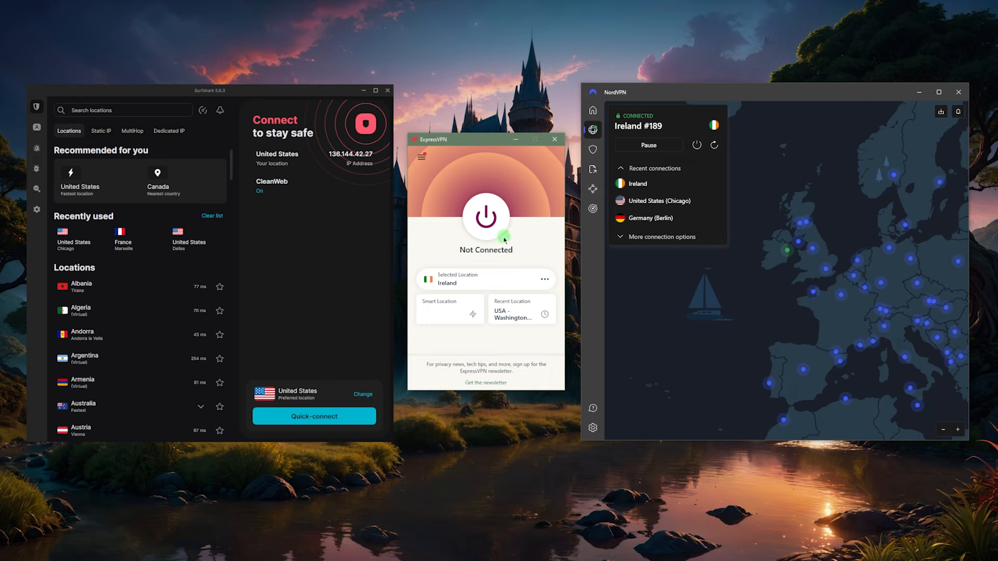
pyautogui.moveTo(525, 241)
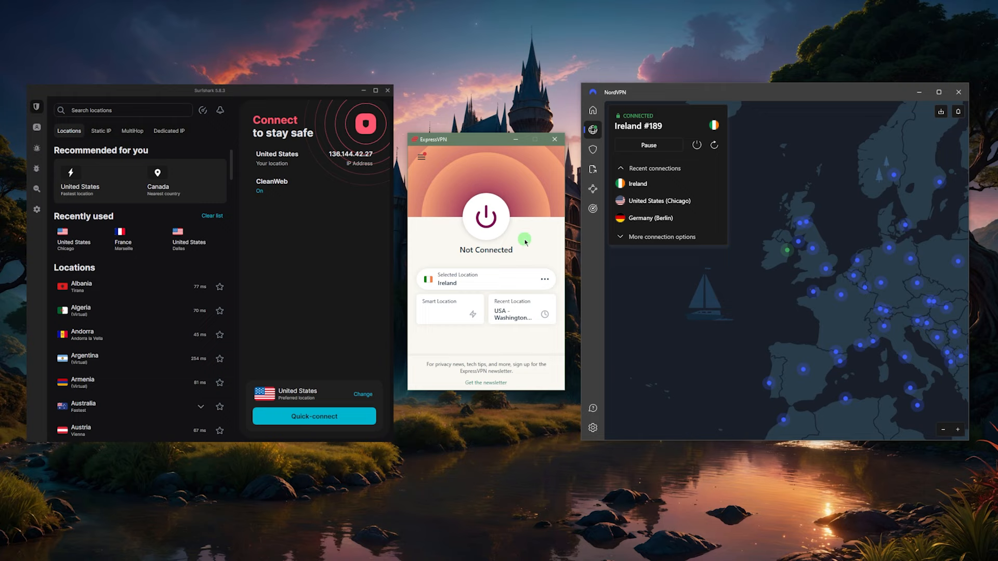